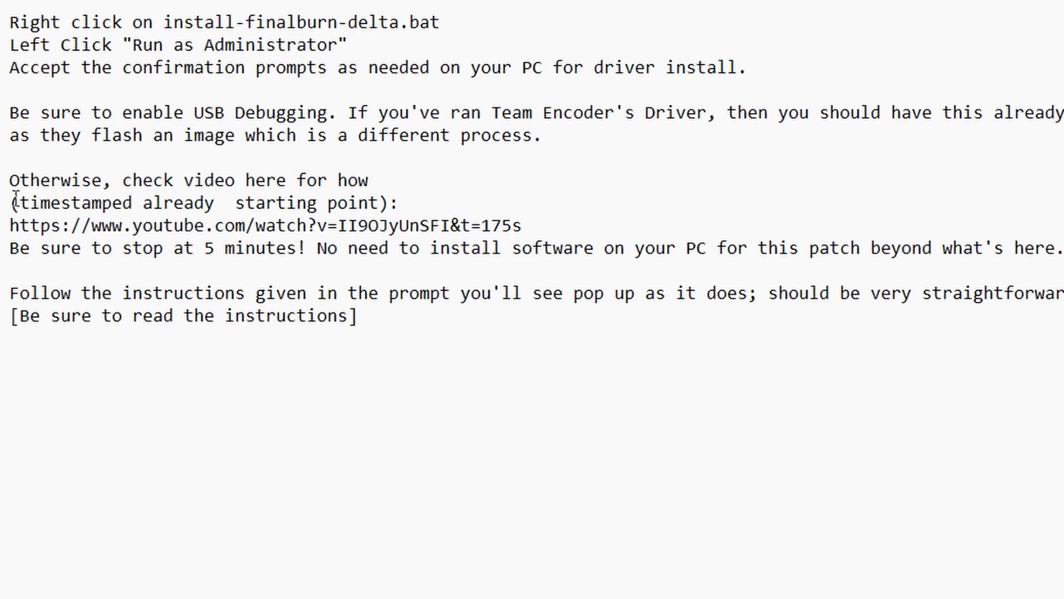
# Finish reading HOW-TO-INSTALL.txt and return to the install folder window
pyautogui.moveTo(9, 315); pyautogui.dragTo(357, 314)
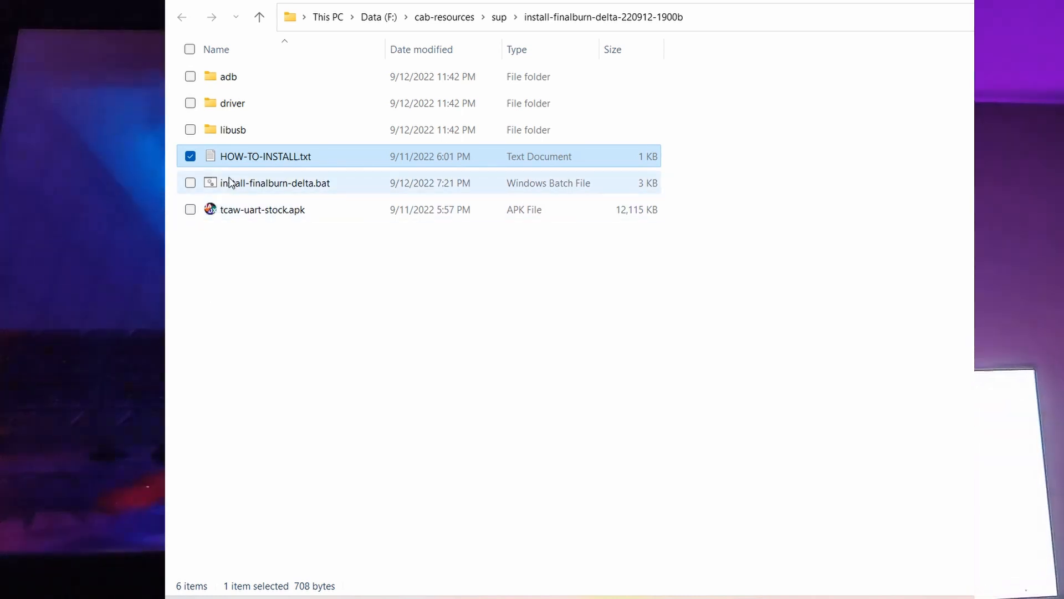
# Run install-finalburn-delta.bat as administrator from its right-click menu
pyautogui.rightClick(275, 182)
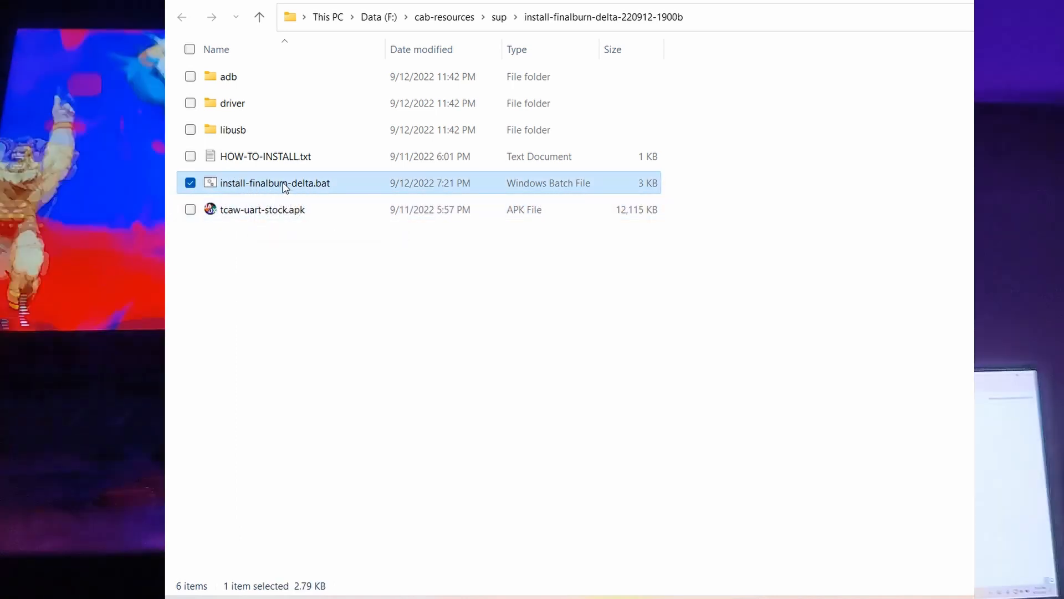
pyautogui.rightClick(275, 183)
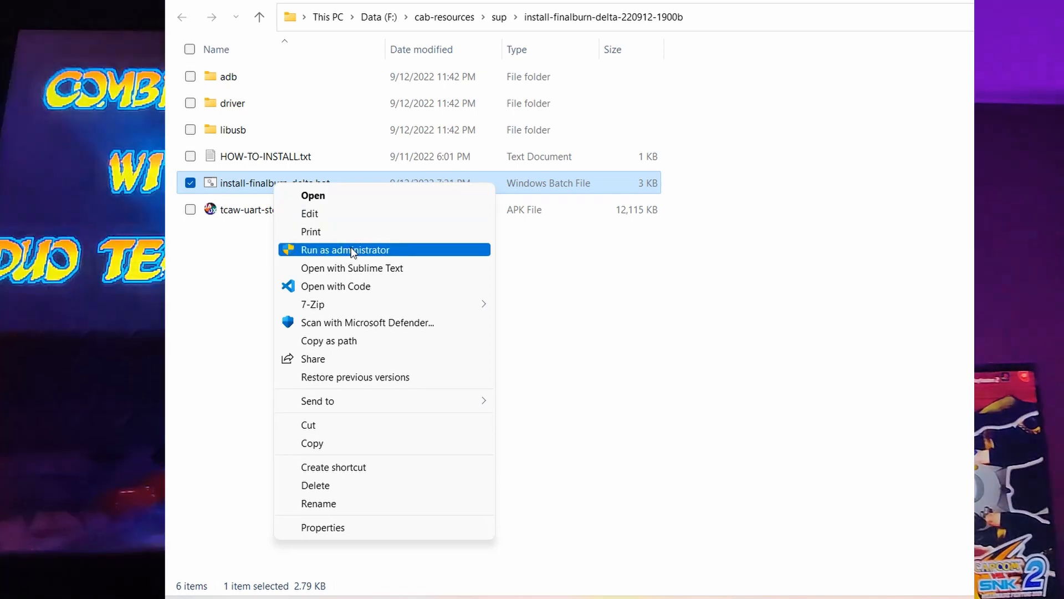
pyautogui.click(345, 250)
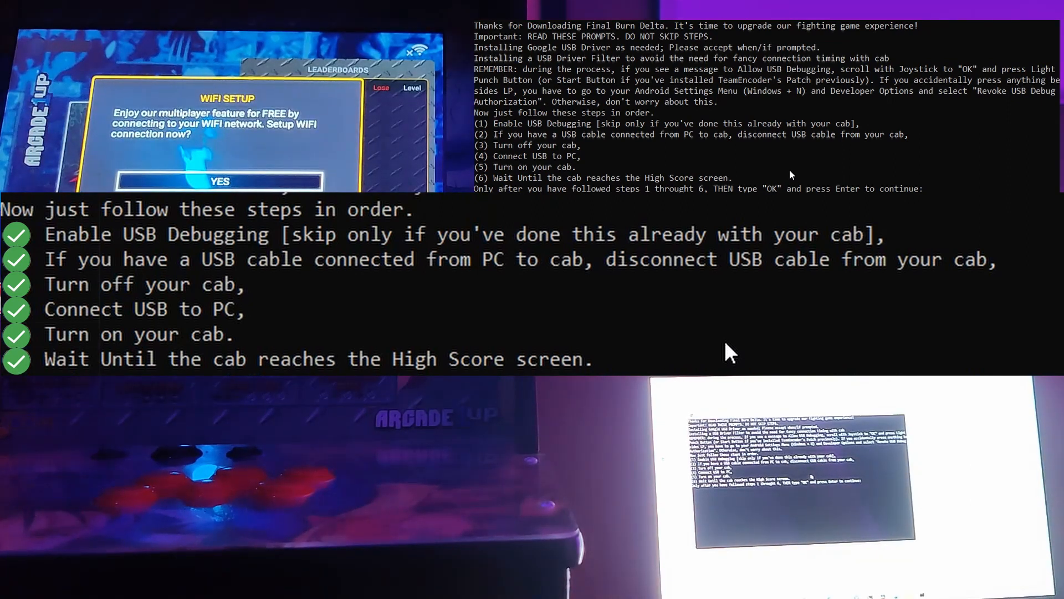
# Enter OK to start the adb daemon, then type CONTINUE at the next prompt
pyautogui.write('OK')
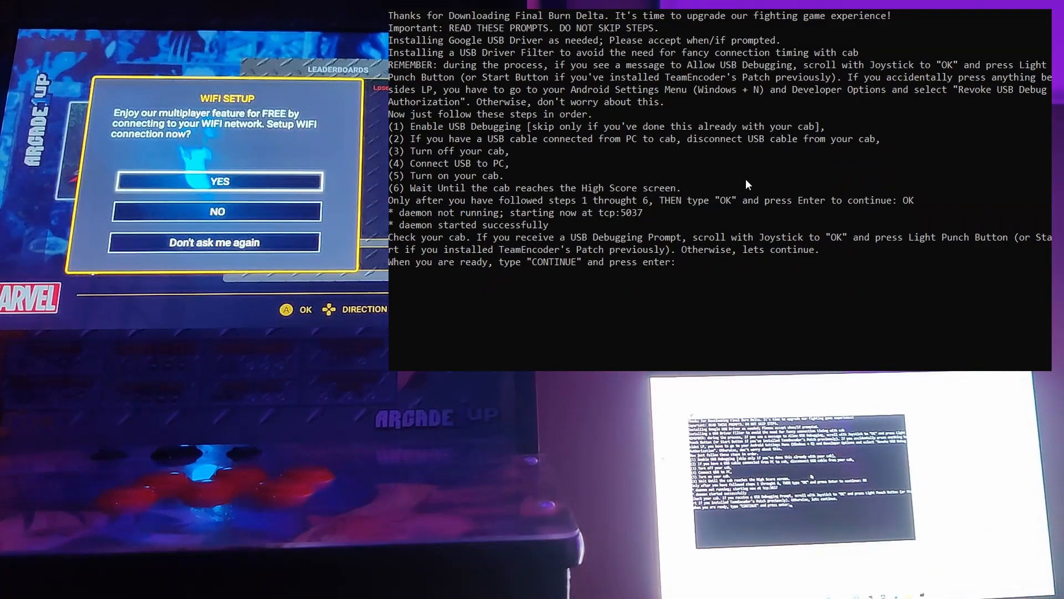
pyautogui.write('CONTINUE')
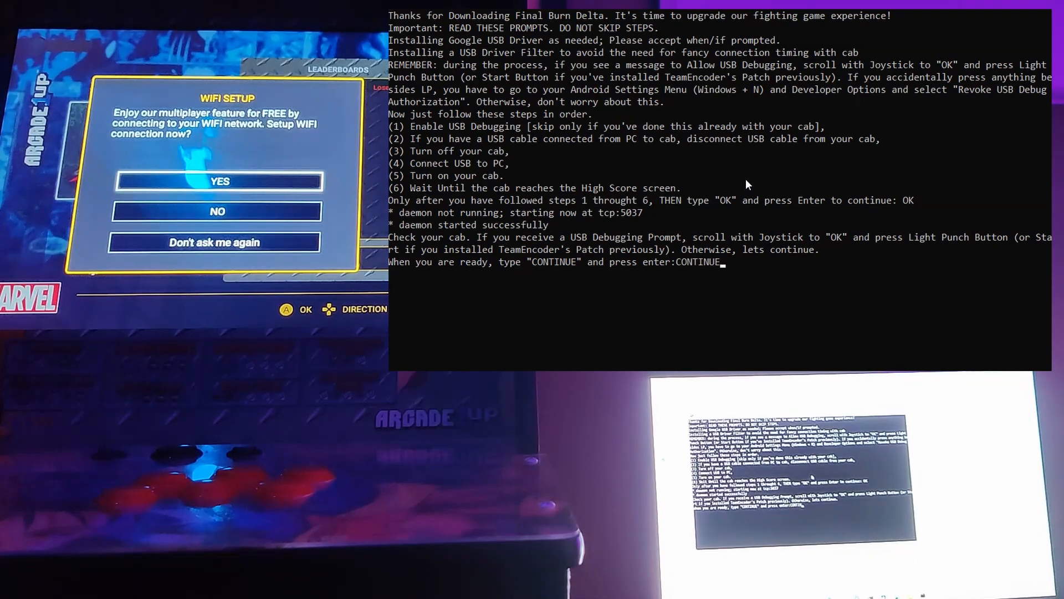